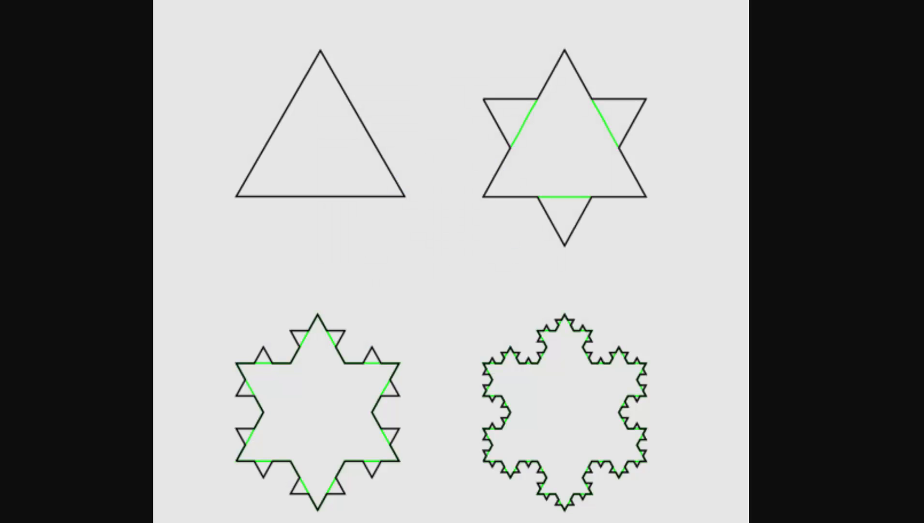
{"action": "mouse_move", "coordinate": [327, 56]}
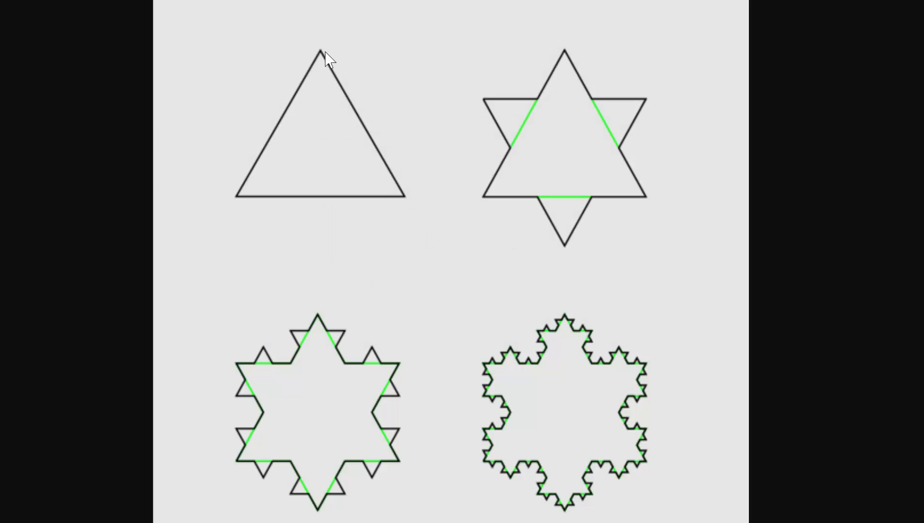
{"action": "mouse_move", "coordinate": [335, 76]}
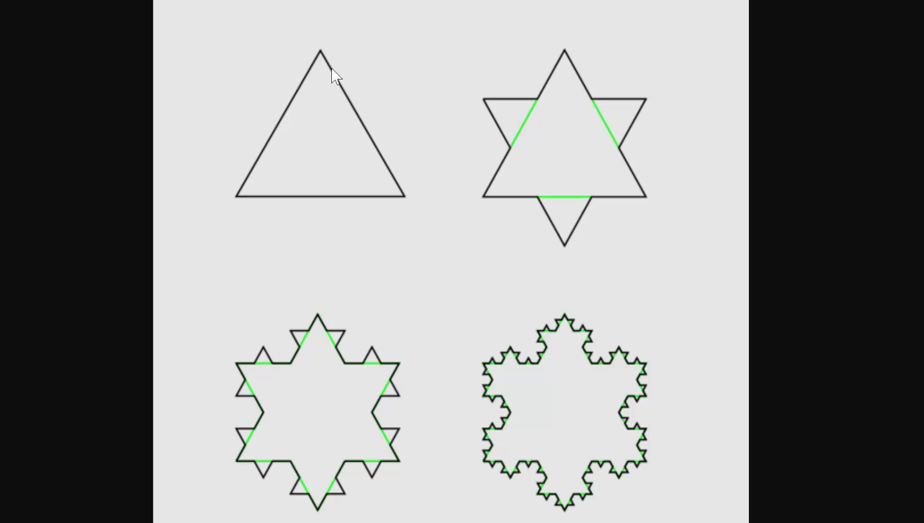
{"action": "mouse_move", "coordinate": [289, 146]}
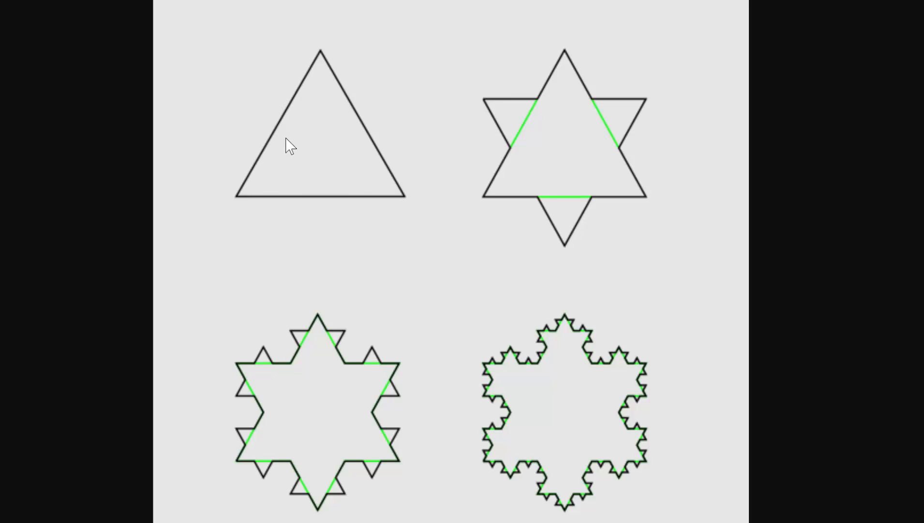
{"action": "mouse_move", "coordinate": [377, 230]}
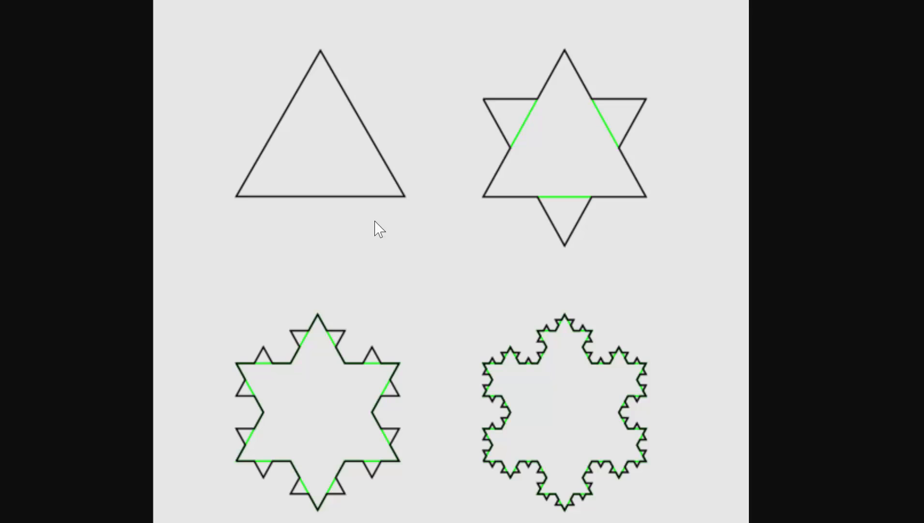
{"action": "mouse_move", "coordinate": [313, 97]}
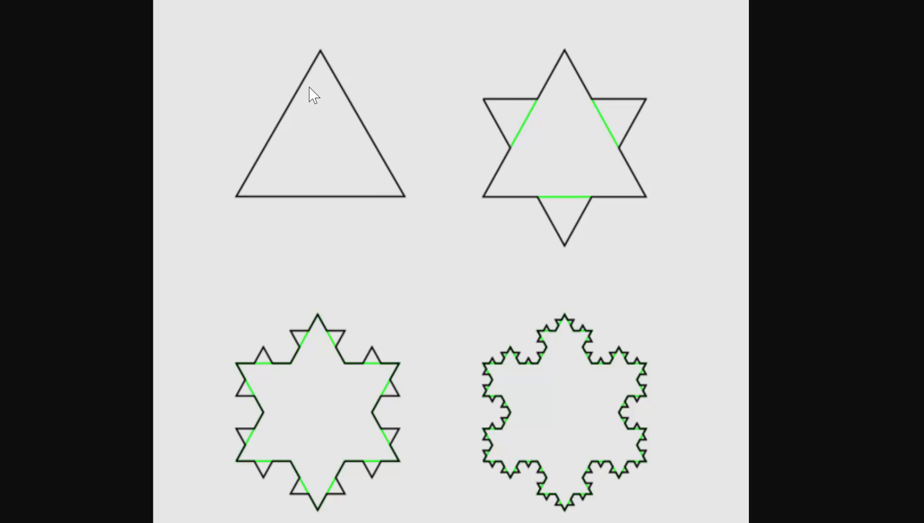
{"action": "mouse_move", "coordinate": [282, 222]}
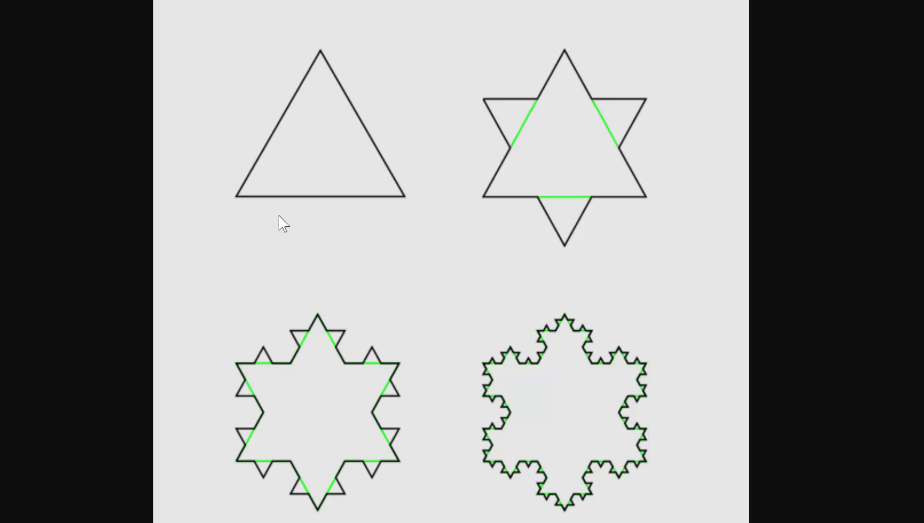
{"action": "mouse_move", "coordinate": [234, 196]}
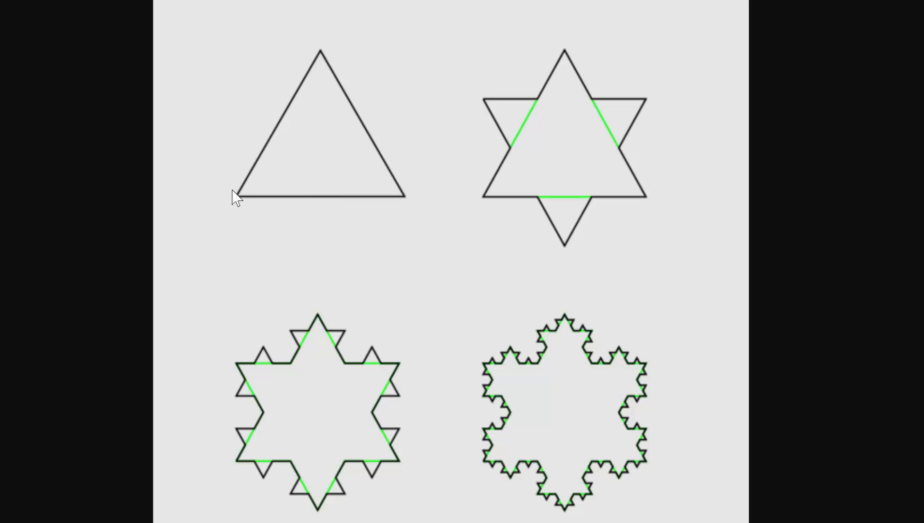
{"action": "mouse_move", "coordinate": [286, 99]}
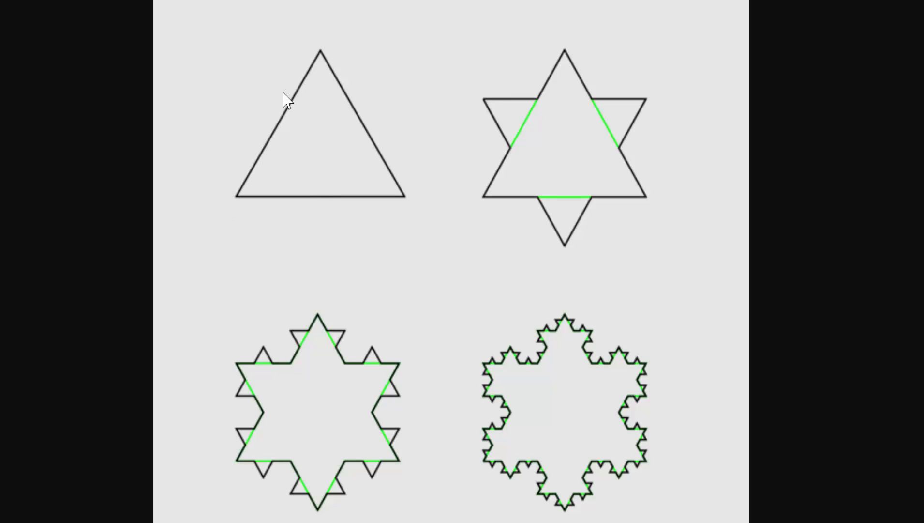
{"action": "mouse_move", "coordinate": [298, 125]}
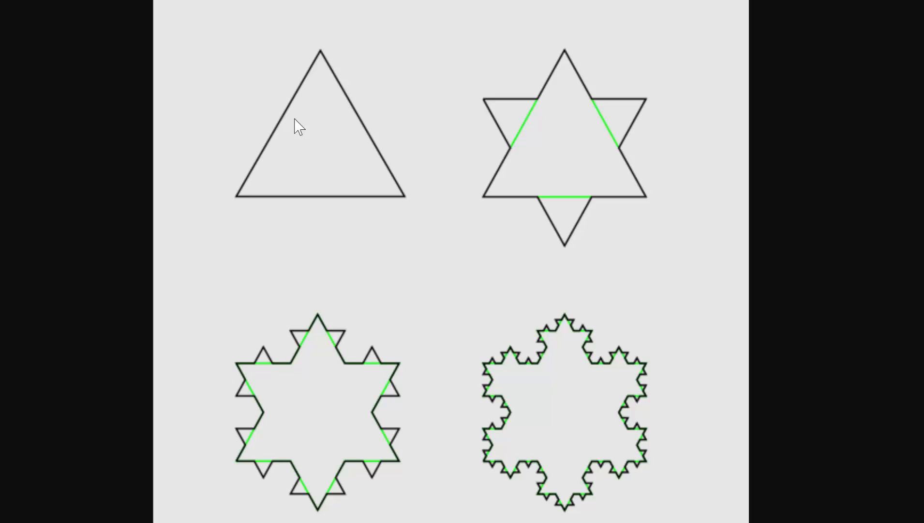
{"action": "mouse_move", "coordinate": [272, 126]}
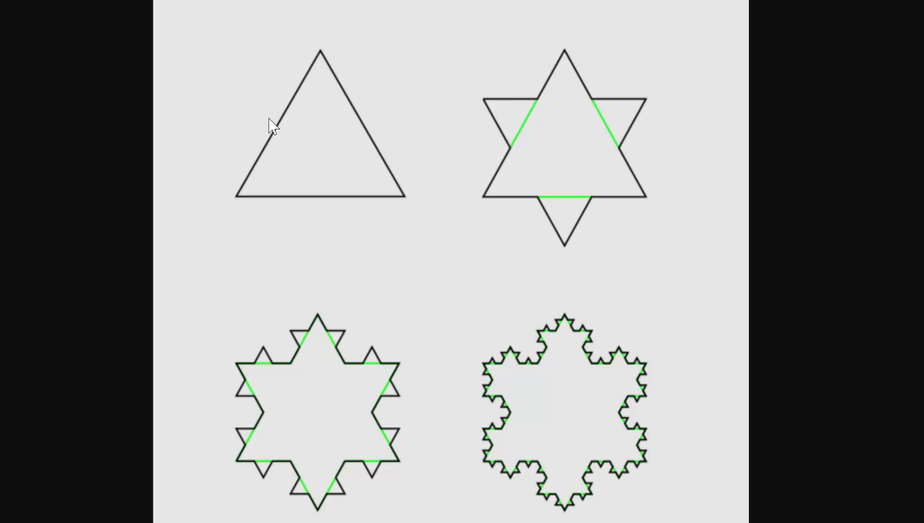
{"action": "mouse_move", "coordinate": [539, 100]}
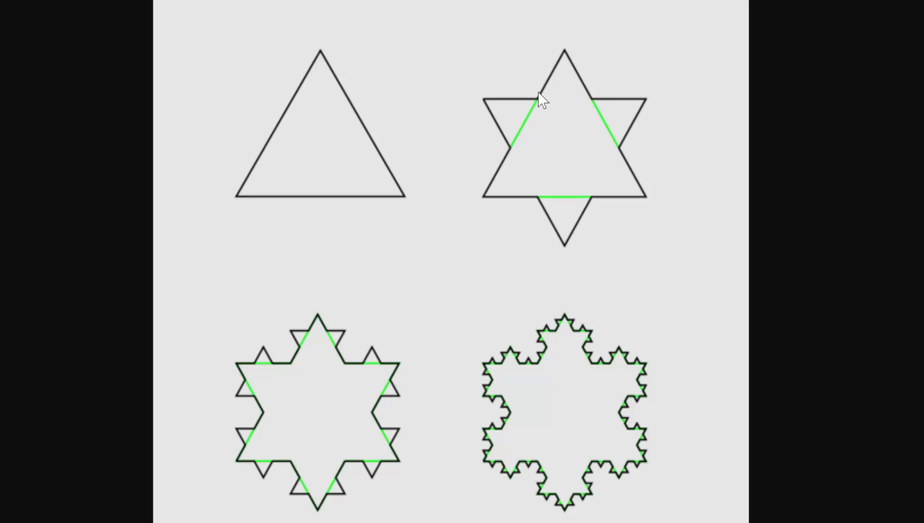
{"action": "mouse_move", "coordinate": [518, 179]}
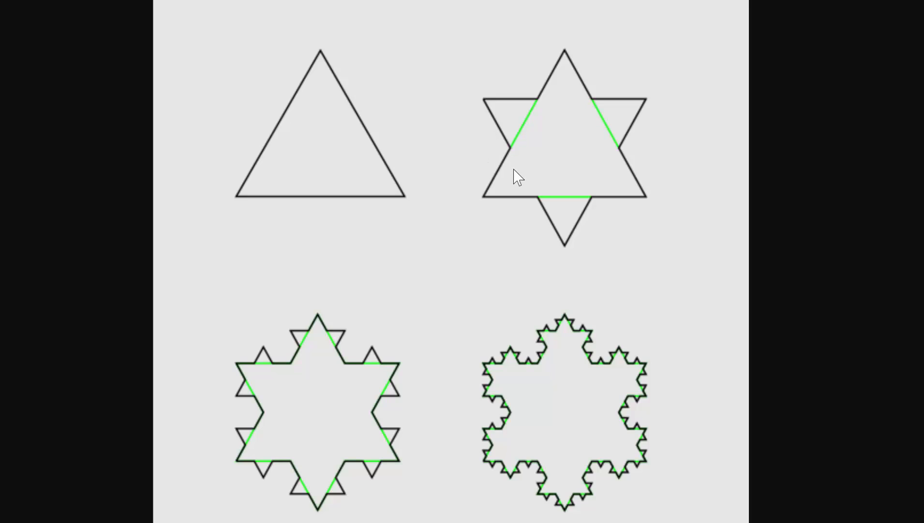
{"action": "mouse_move", "coordinate": [546, 135]}
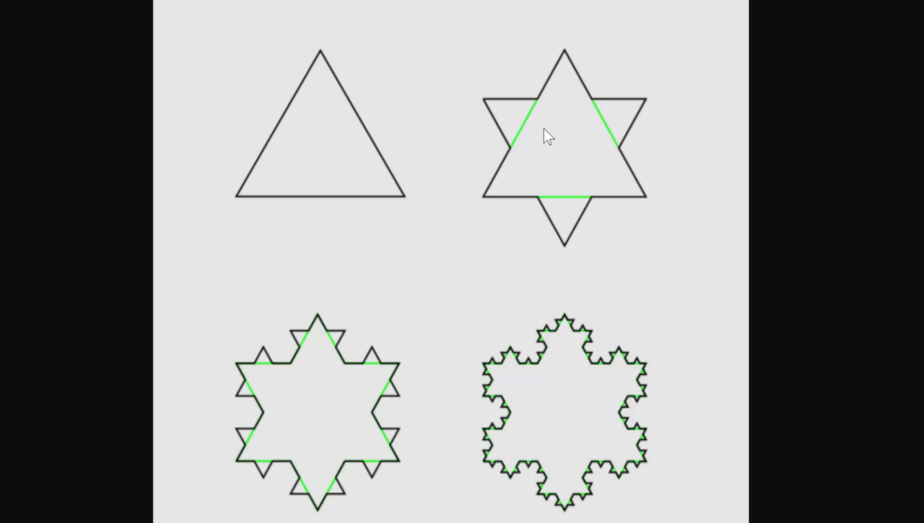
{"action": "mouse_move", "coordinate": [510, 112]}
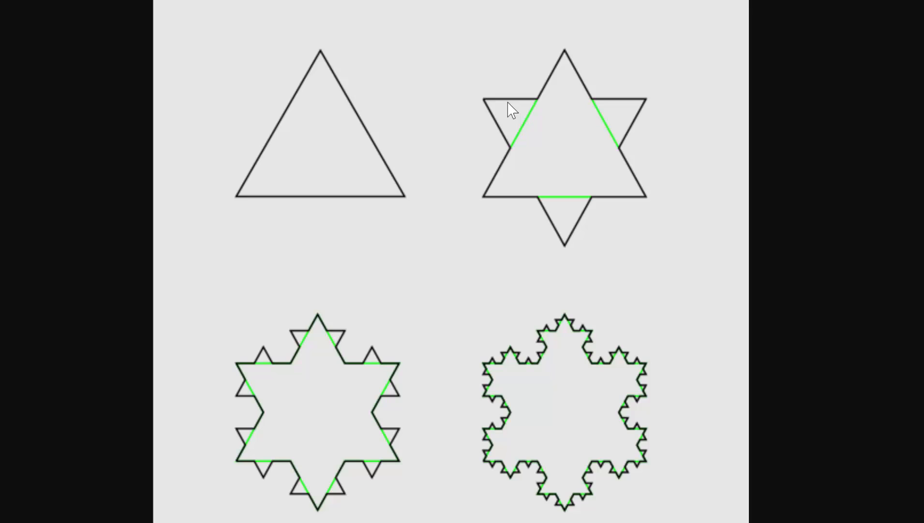
{"action": "mouse_move", "coordinate": [298, 115]}
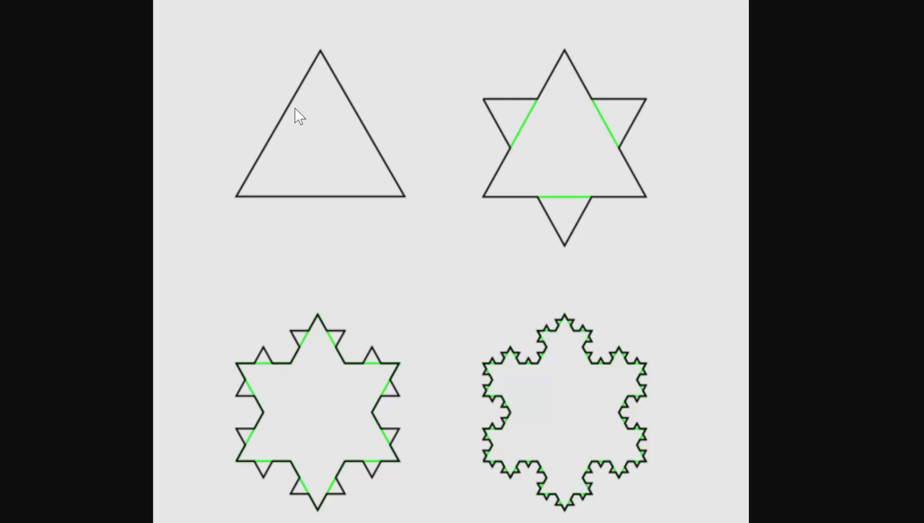
{"action": "mouse_move", "coordinate": [227, 144]}
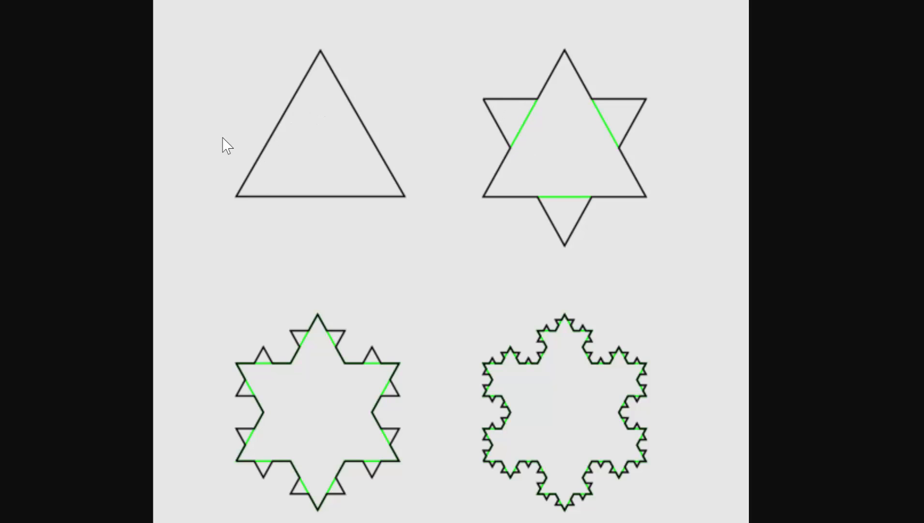
{"action": "mouse_move", "coordinate": [623, 16]}
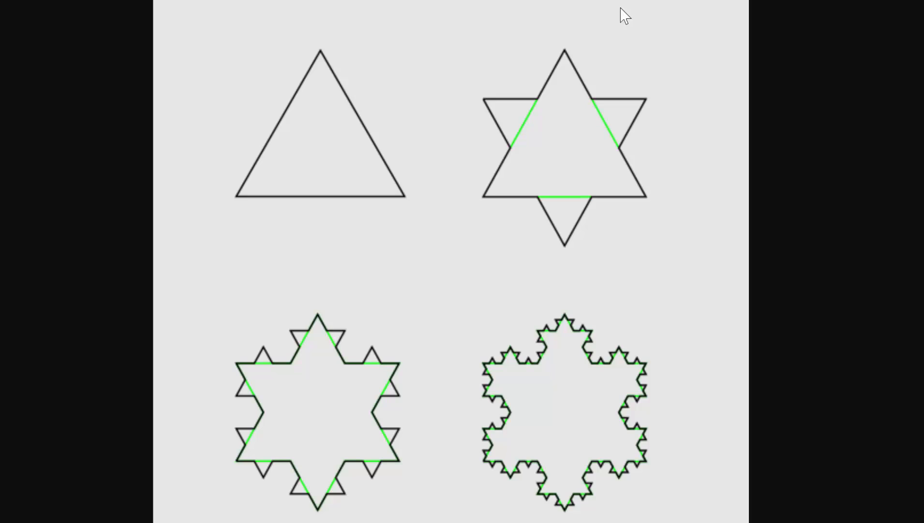
{"action": "mouse_move", "coordinate": [478, 63]}
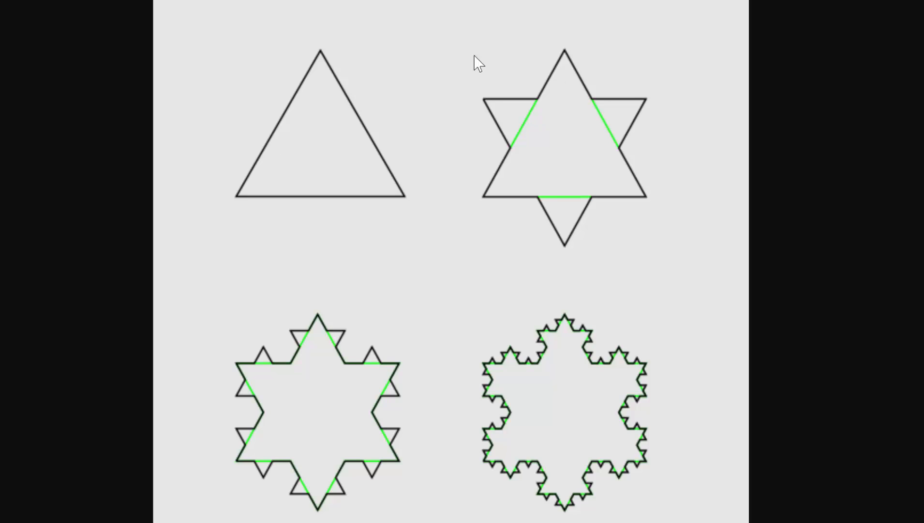
{"action": "mouse_move", "coordinate": [529, 103]}
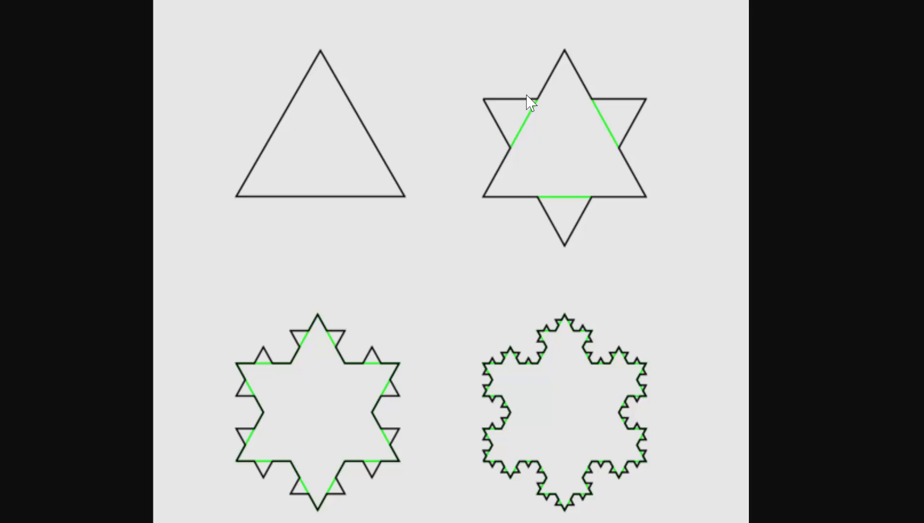
{"action": "mouse_move", "coordinate": [652, 101]}
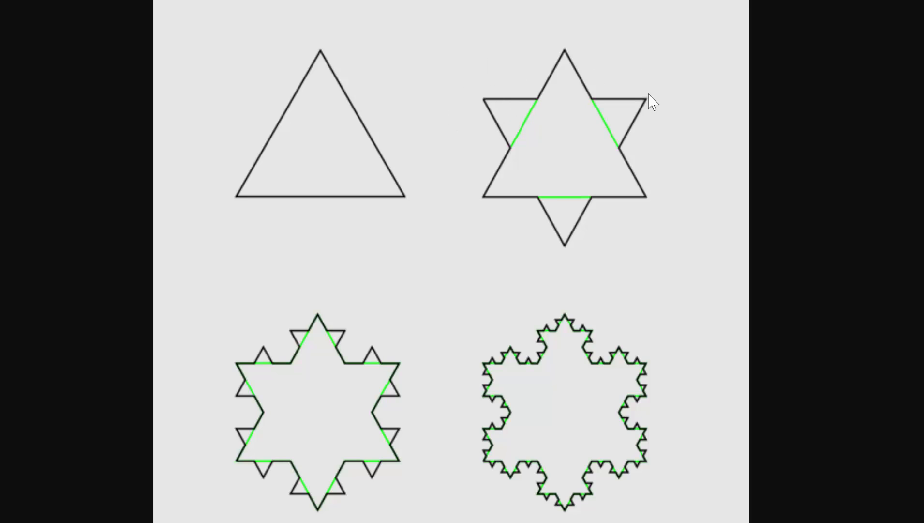
{"action": "mouse_move", "coordinate": [579, 49]}
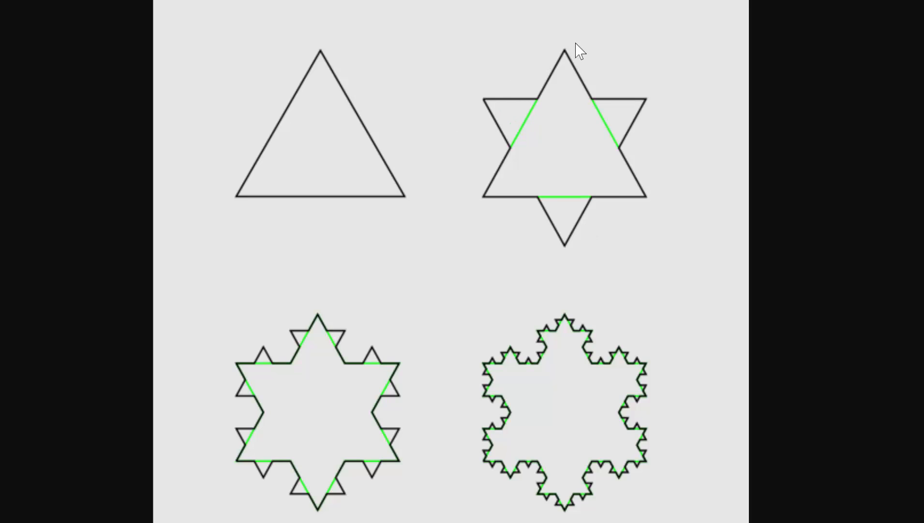
{"action": "mouse_move", "coordinate": [500, 133]}
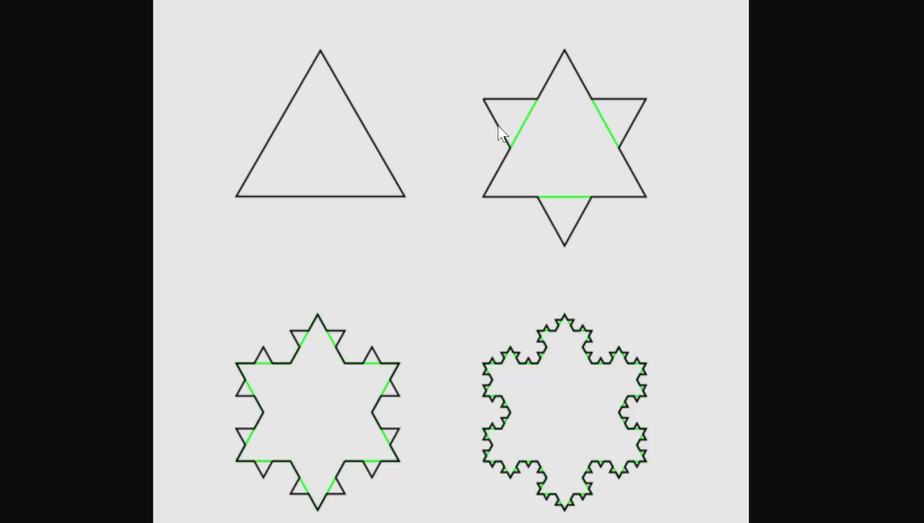
{"action": "mouse_move", "coordinate": [562, 76]}
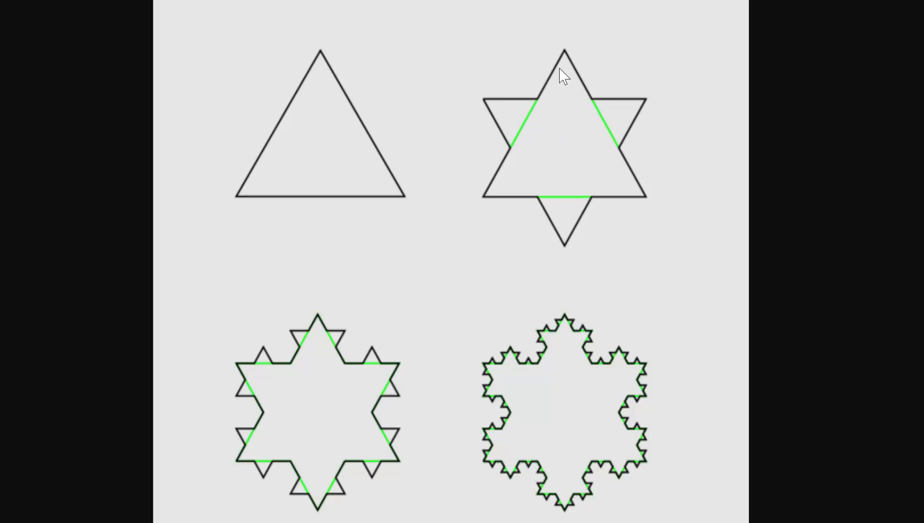
{"action": "mouse_move", "coordinate": [503, 122]}
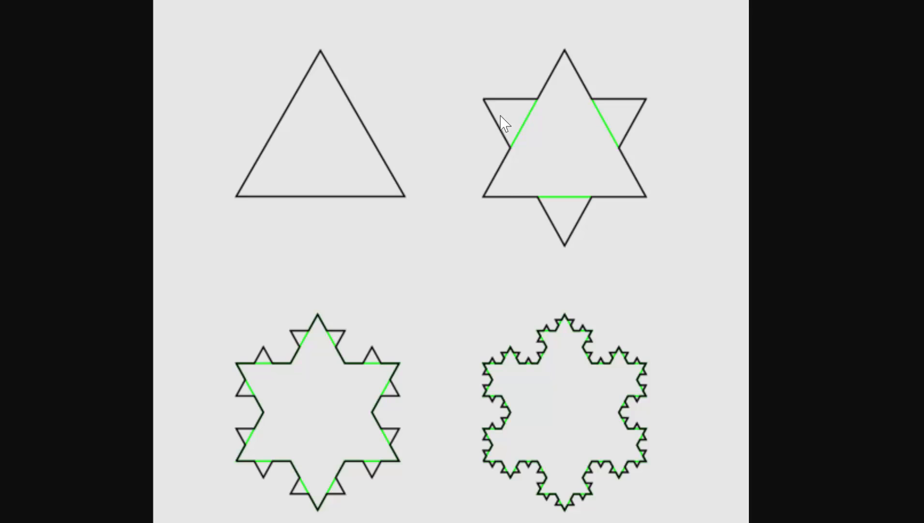
{"action": "mouse_move", "coordinate": [576, 70]}
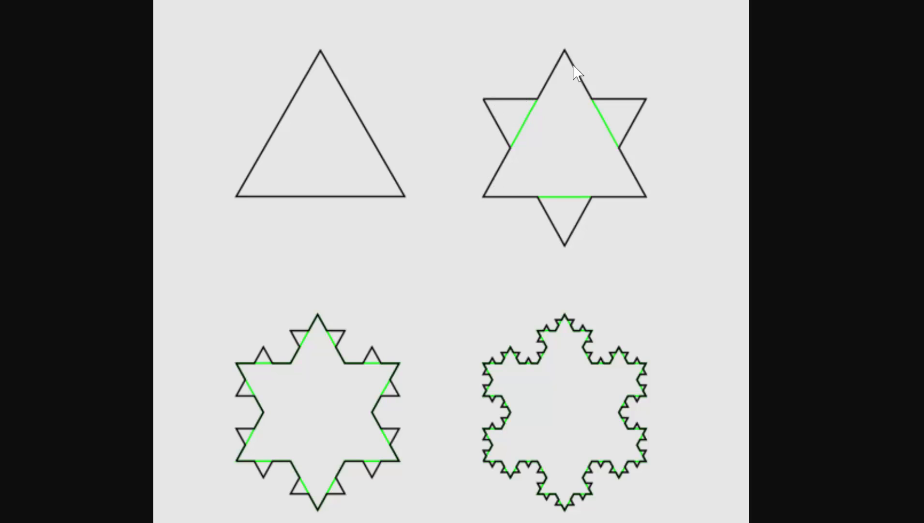
{"action": "mouse_move", "coordinate": [579, 163]}
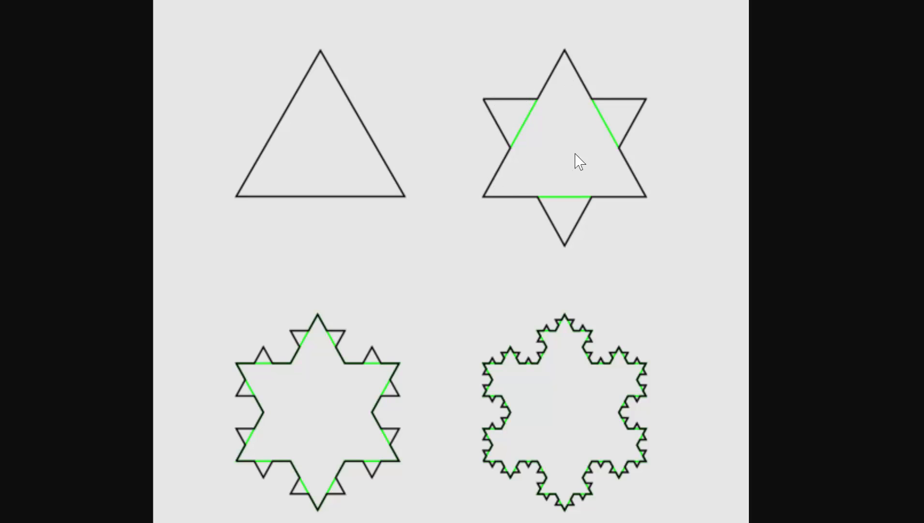
{"action": "mouse_move", "coordinate": [558, 77]}
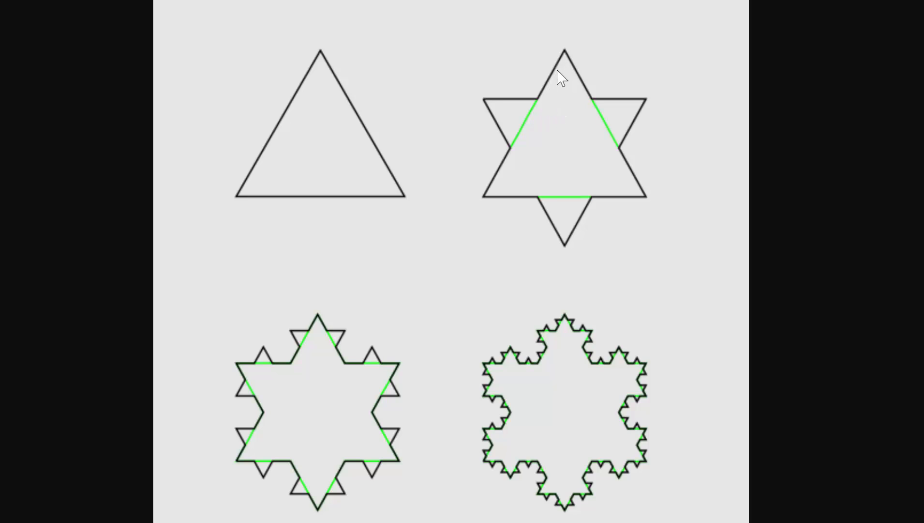
{"action": "mouse_move", "coordinate": [501, 141]}
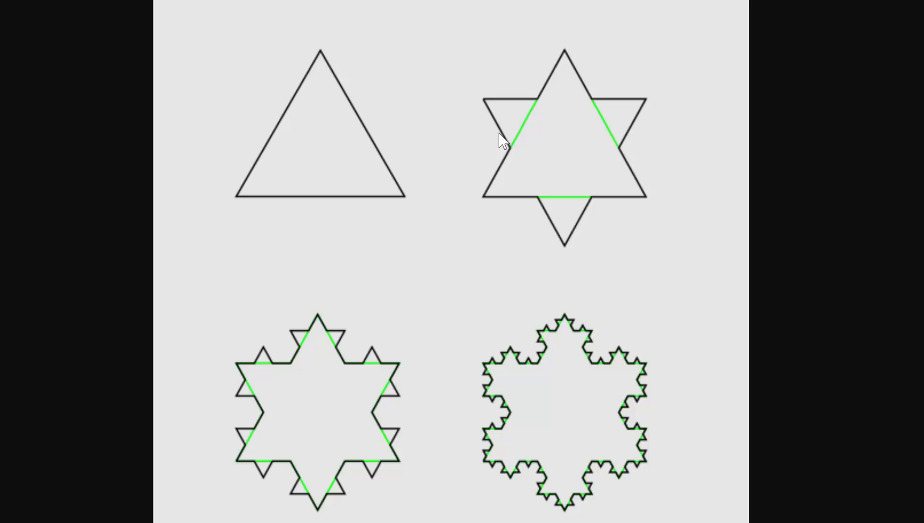
{"action": "mouse_move", "coordinate": [286, 336]}
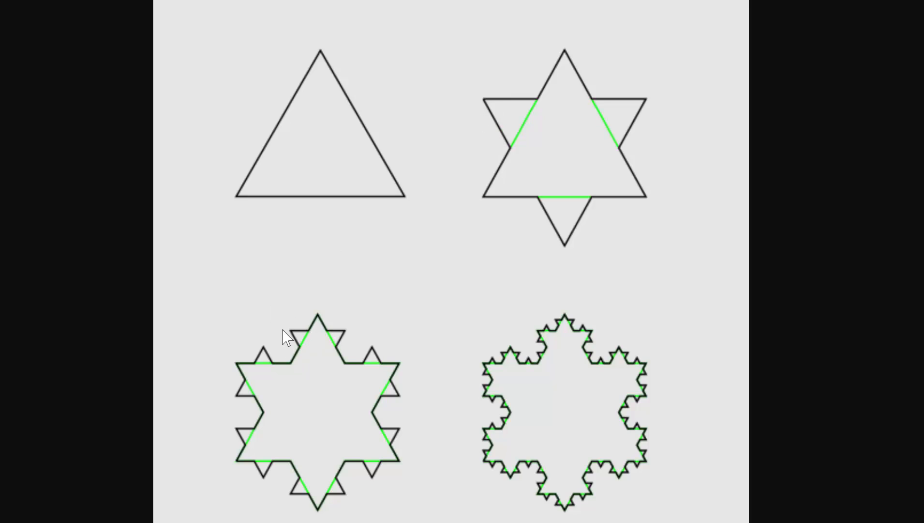
{"action": "mouse_move", "coordinate": [242, 495]}
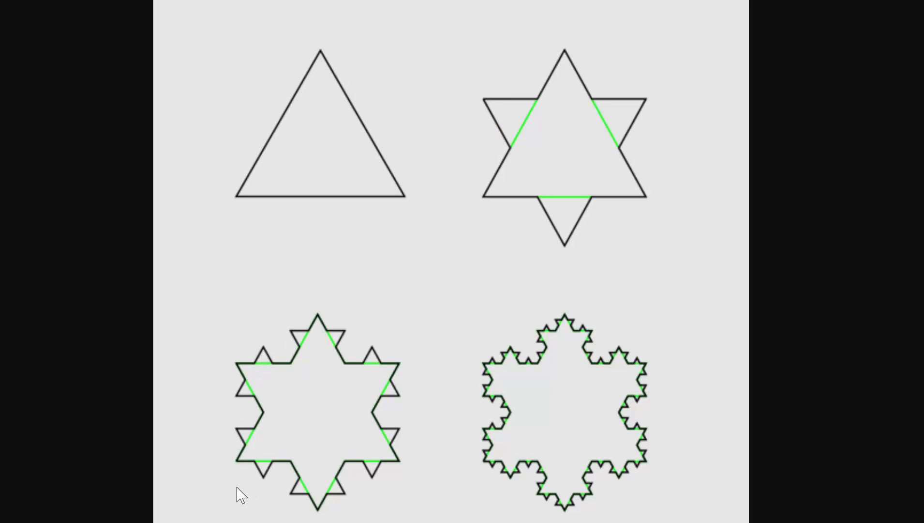
{"action": "mouse_move", "coordinate": [434, 441]}
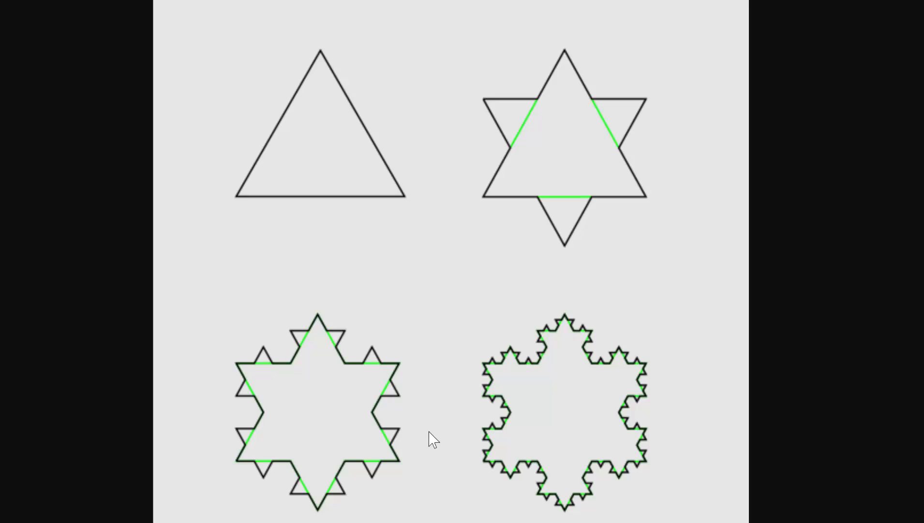
{"action": "mouse_move", "coordinate": [317, 330]}
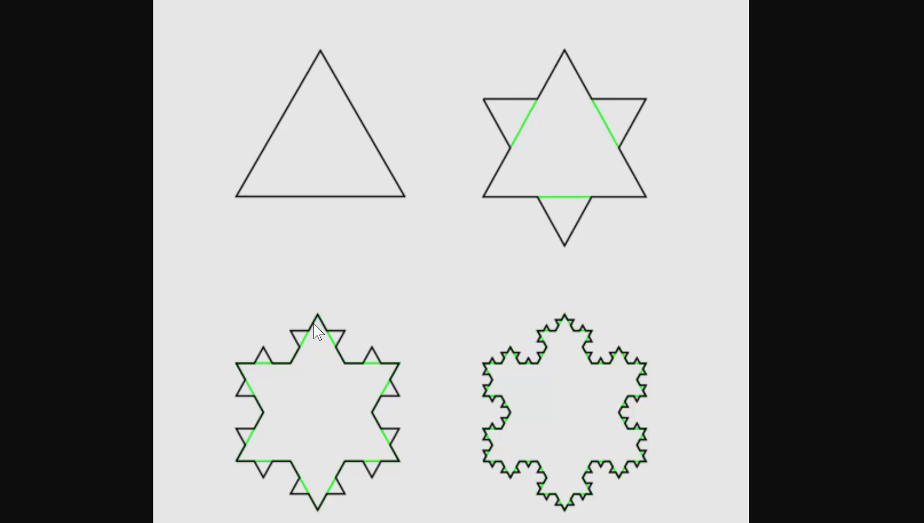
{"action": "mouse_move", "coordinate": [293, 362]}
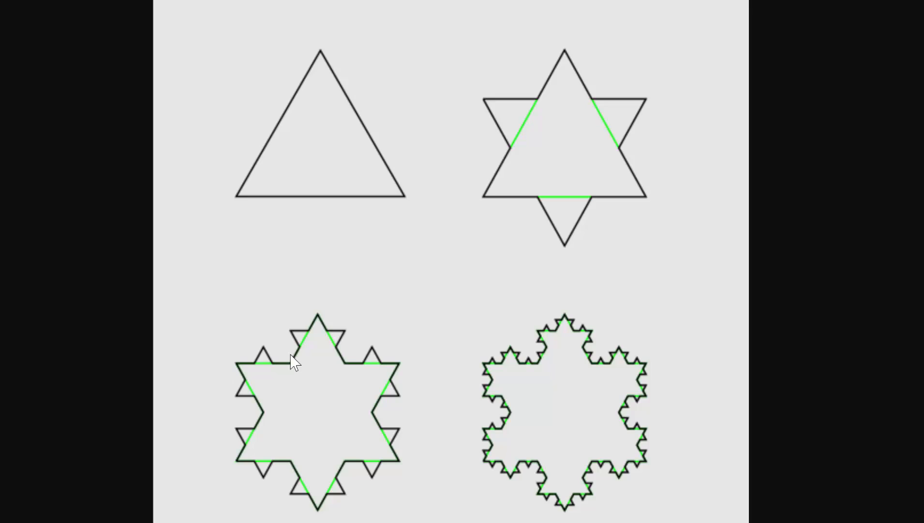
{"action": "mouse_move", "coordinate": [298, 345]}
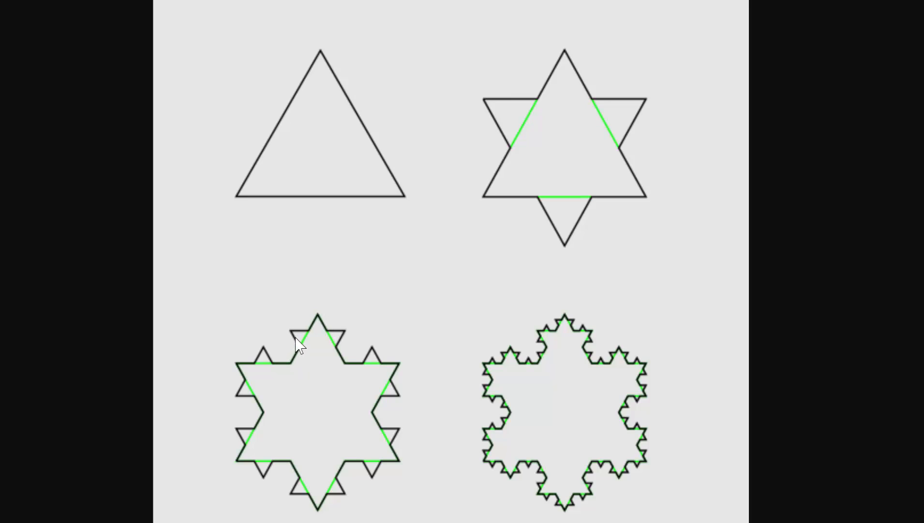
{"action": "mouse_move", "coordinate": [299, 350]}
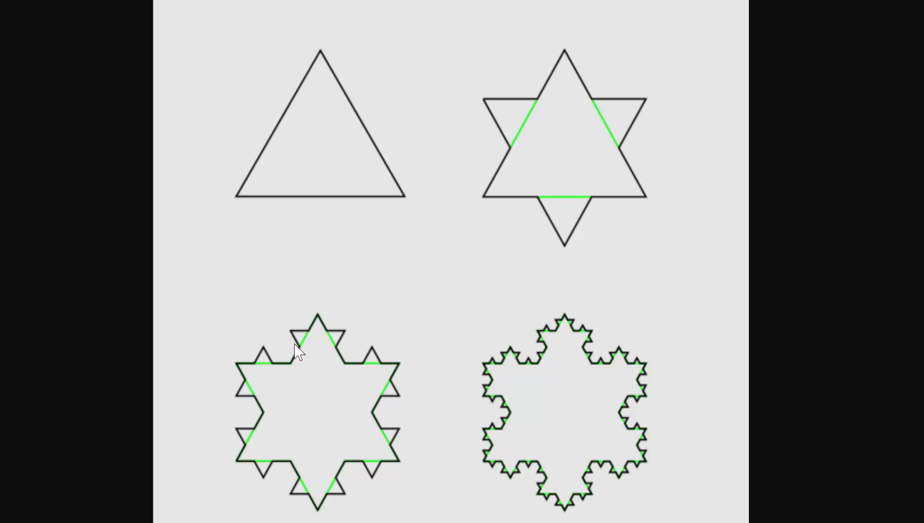
{"action": "mouse_move", "coordinate": [598, 403]}
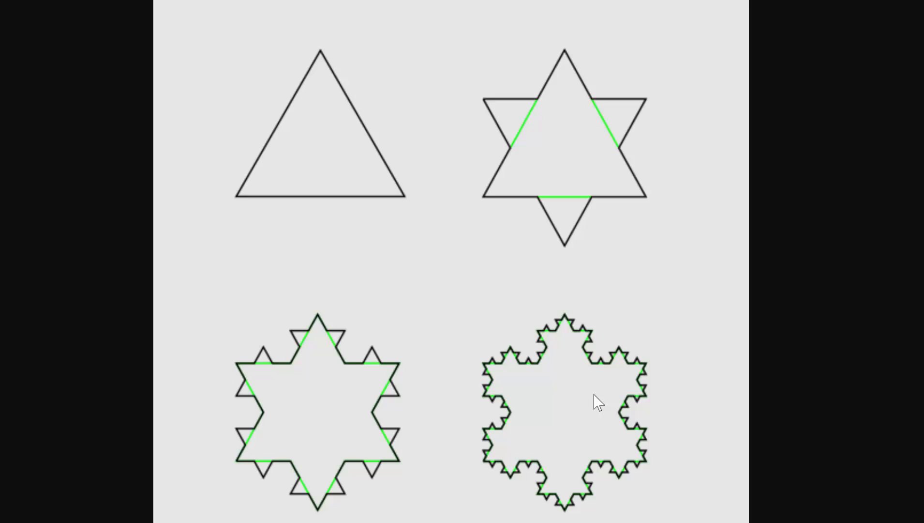
{"action": "mouse_move", "coordinate": [312, 364]}
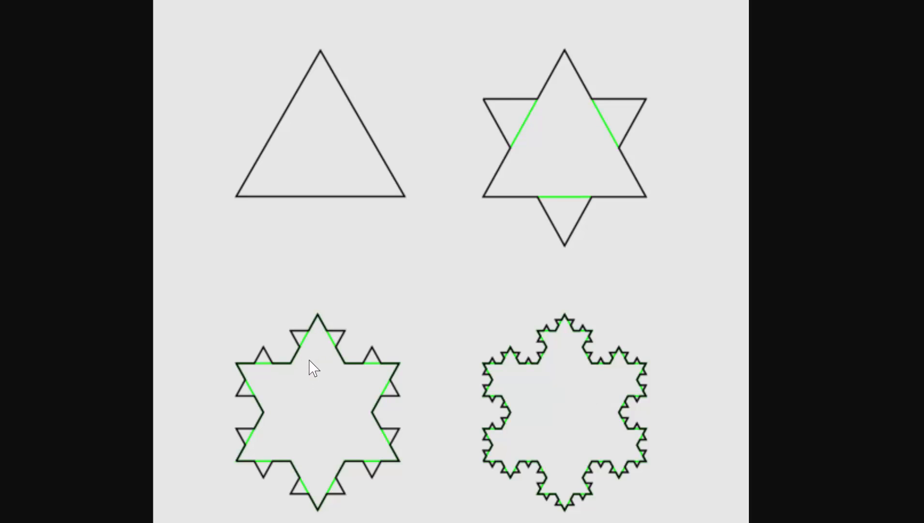
{"action": "mouse_move", "coordinate": [324, 318]}
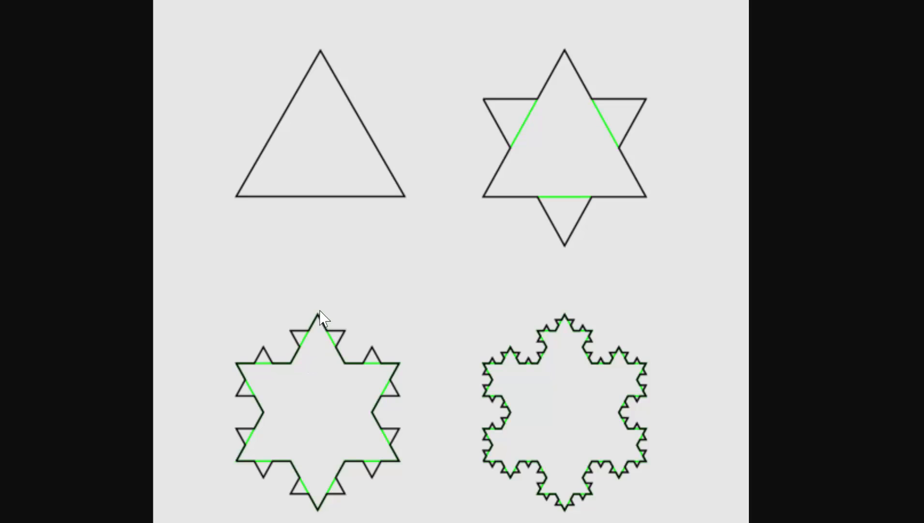
{"action": "mouse_move", "coordinate": [320, 341]}
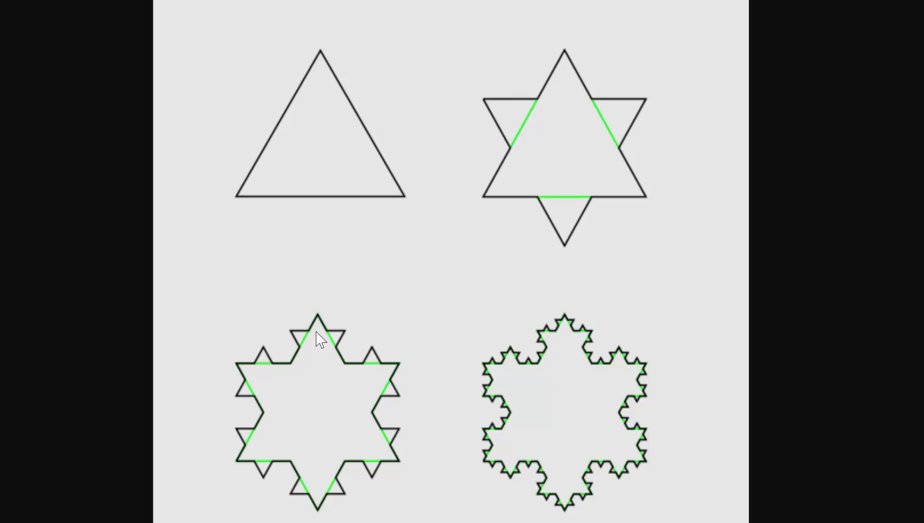
{"action": "mouse_move", "coordinate": [318, 350]}
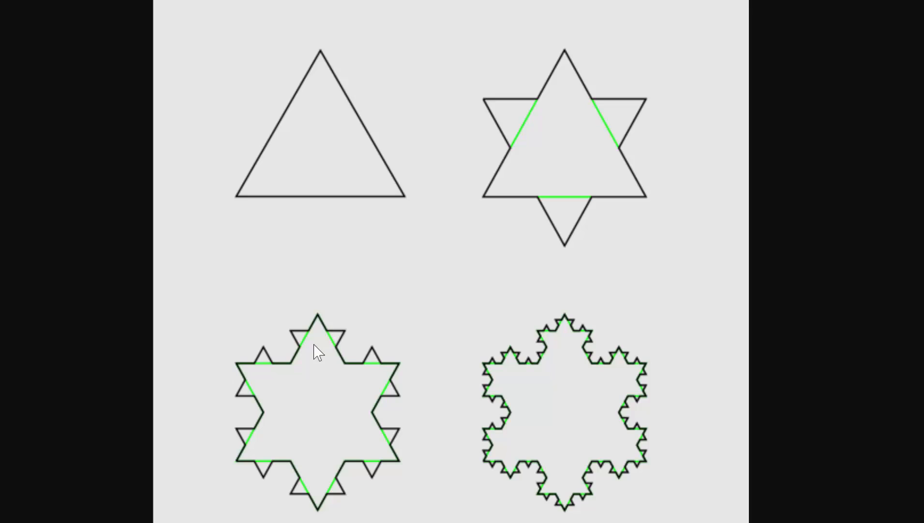
{"action": "mouse_move", "coordinate": [559, 344]}
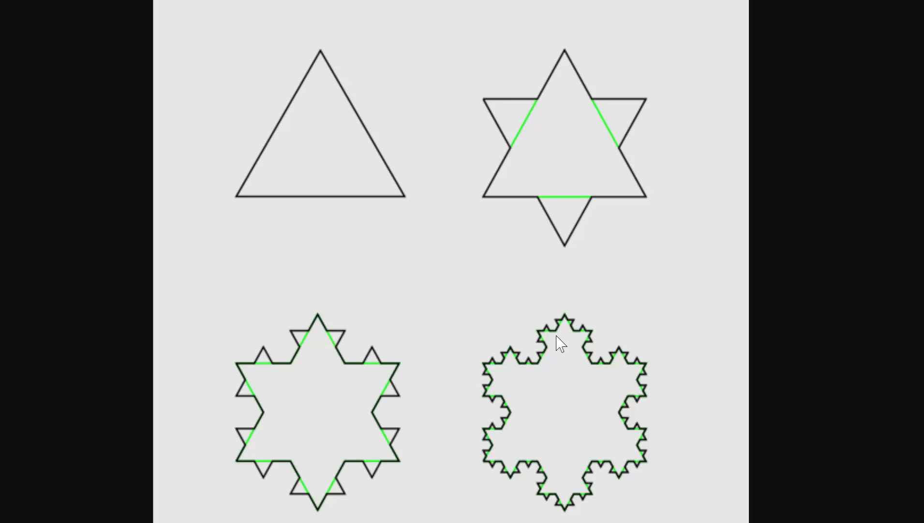
{"action": "mouse_move", "coordinate": [603, 412]}
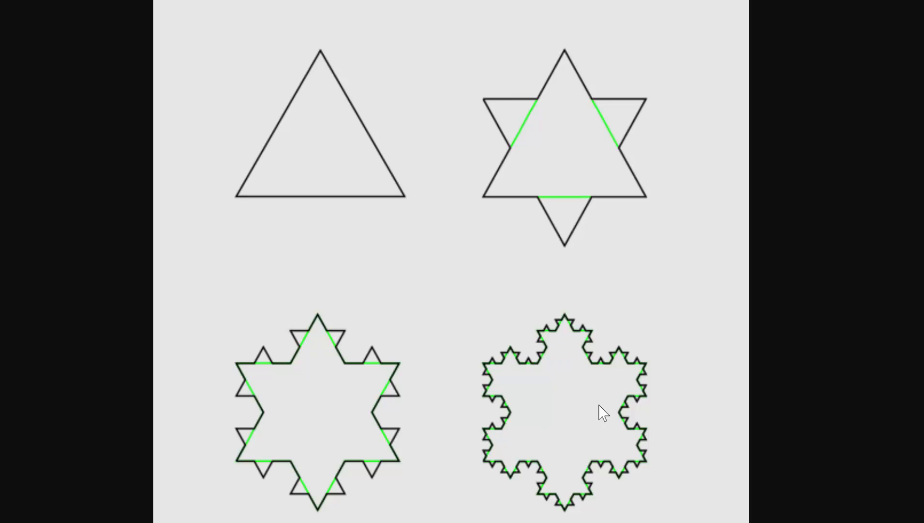
{"action": "mouse_move", "coordinate": [542, 397]}
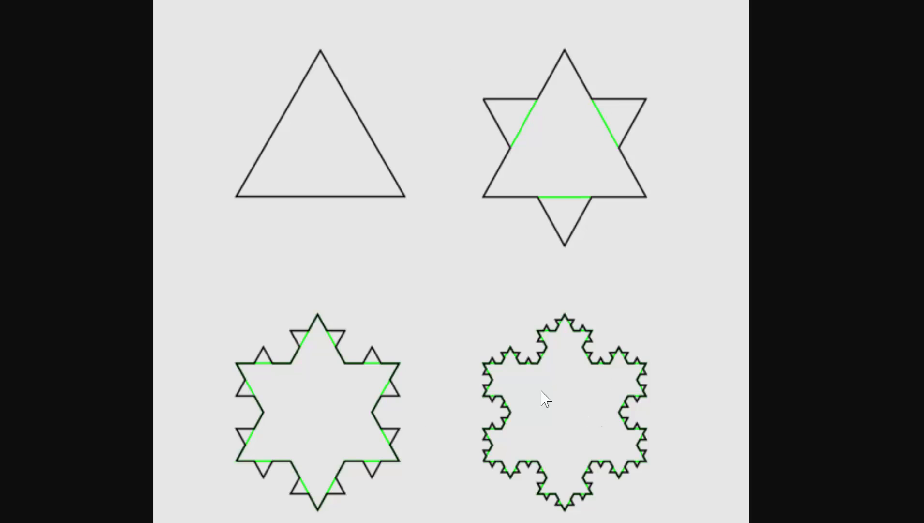
{"action": "mouse_move", "coordinate": [596, 368]}
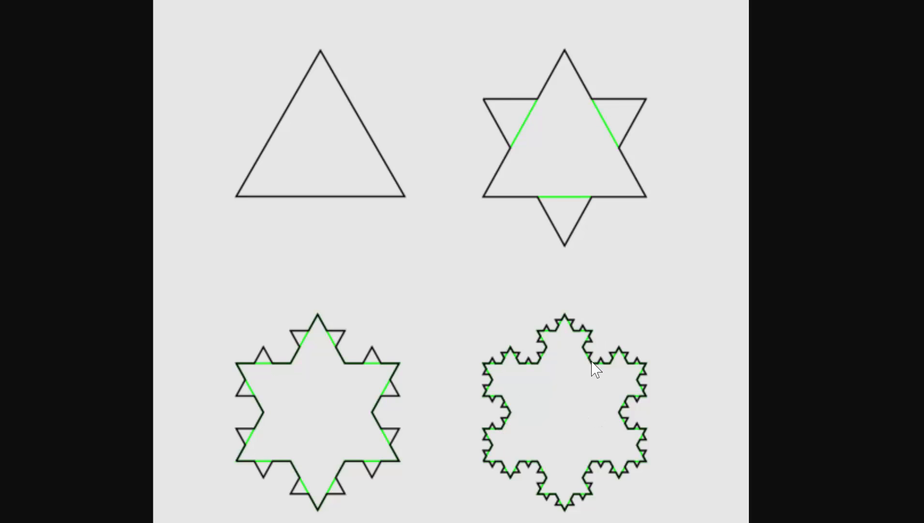
{"action": "mouse_move", "coordinate": [510, 484]}
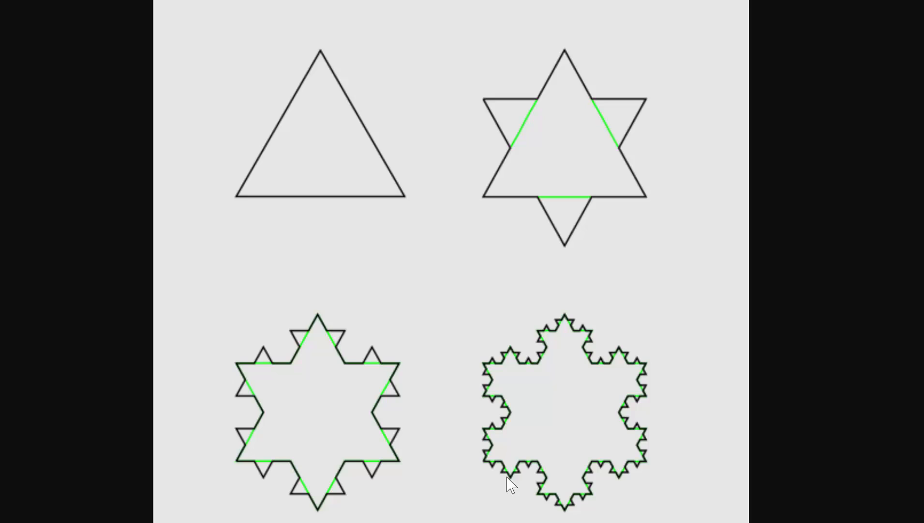
{"action": "mouse_move", "coordinate": [519, 471]}
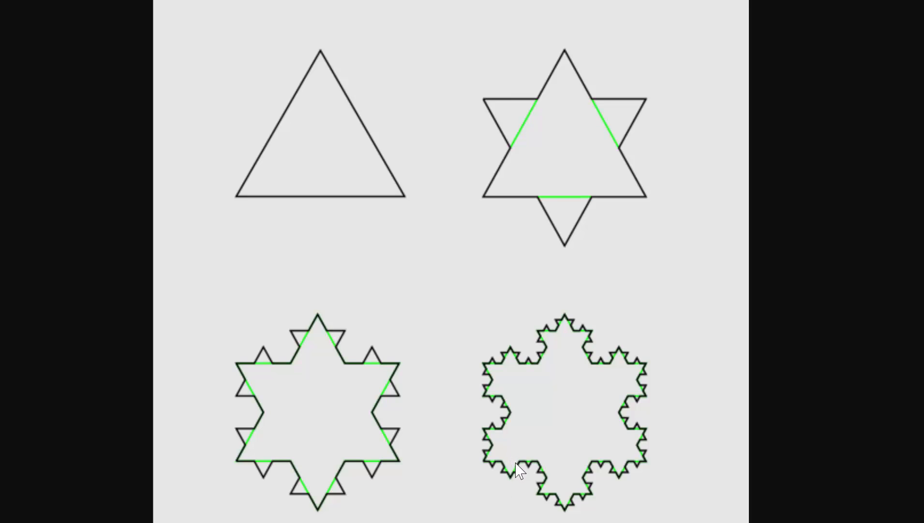
{"action": "mouse_move", "coordinate": [280, 232]}
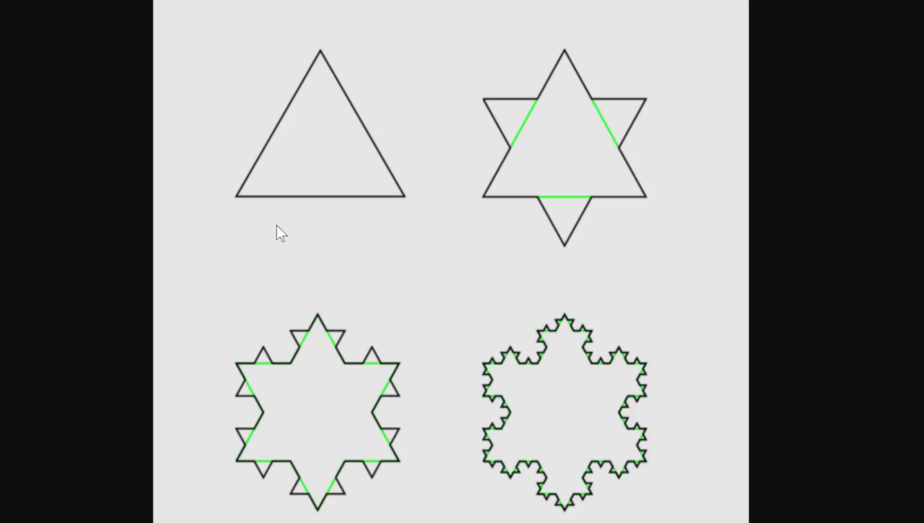
{"action": "mouse_move", "coordinate": [329, 235]}
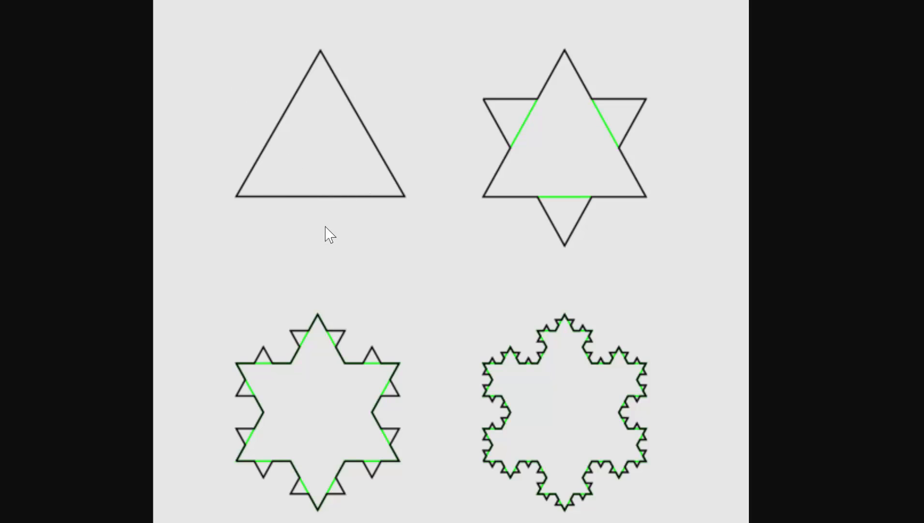
{"action": "mouse_move", "coordinate": [305, 241]}
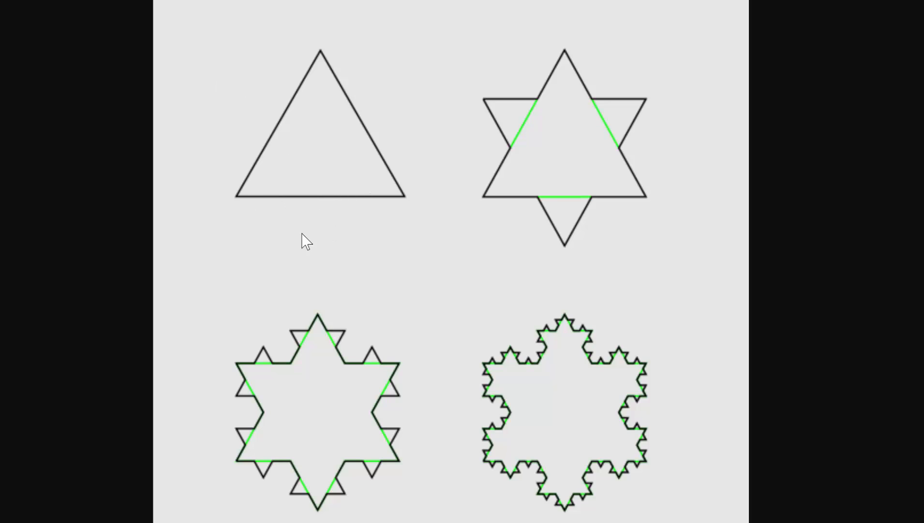
{"action": "mouse_move", "coordinate": [632, 390]}
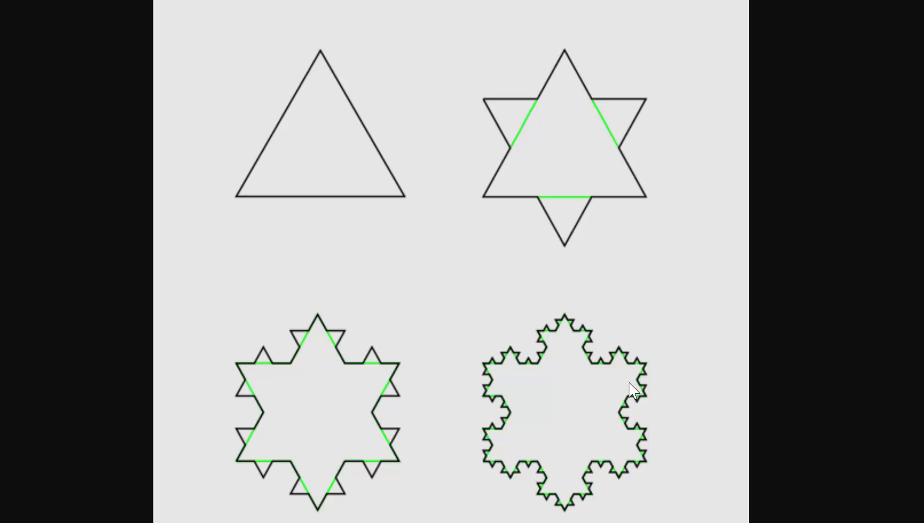
{"action": "mouse_move", "coordinate": [610, 368]}
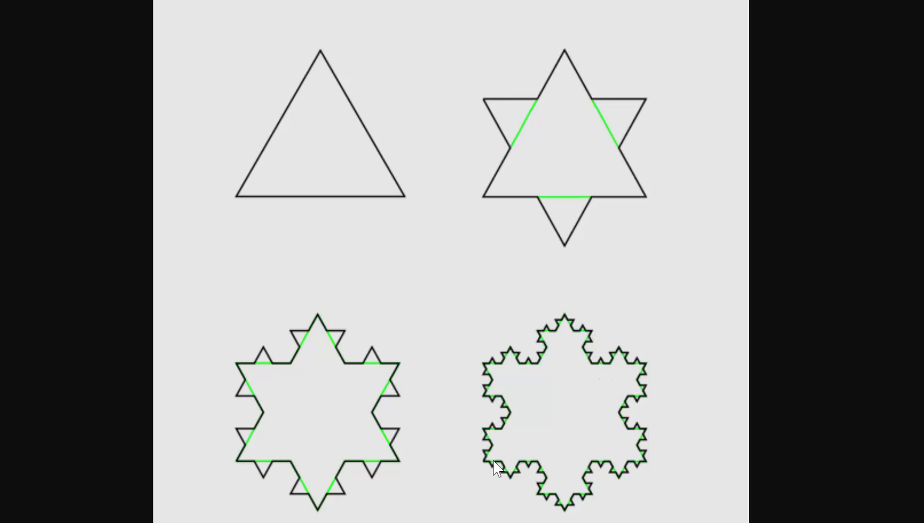
{"action": "mouse_move", "coordinate": [552, 480]}
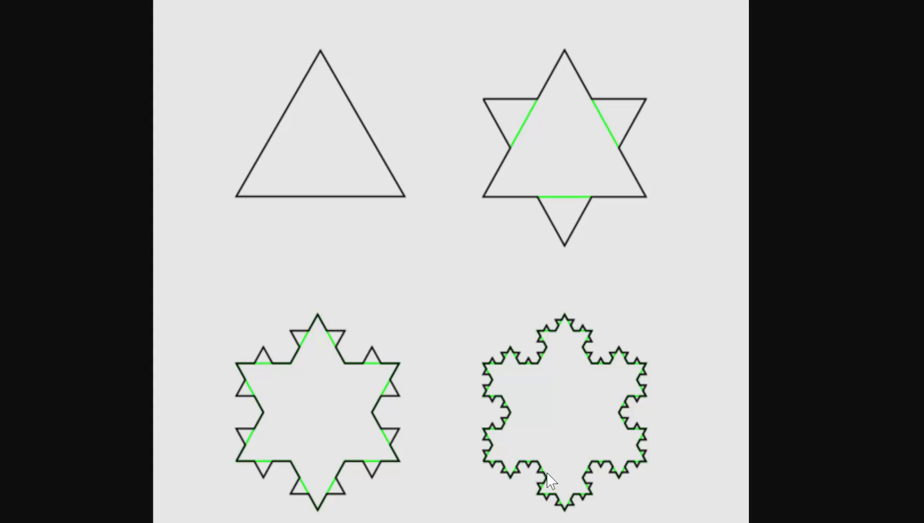